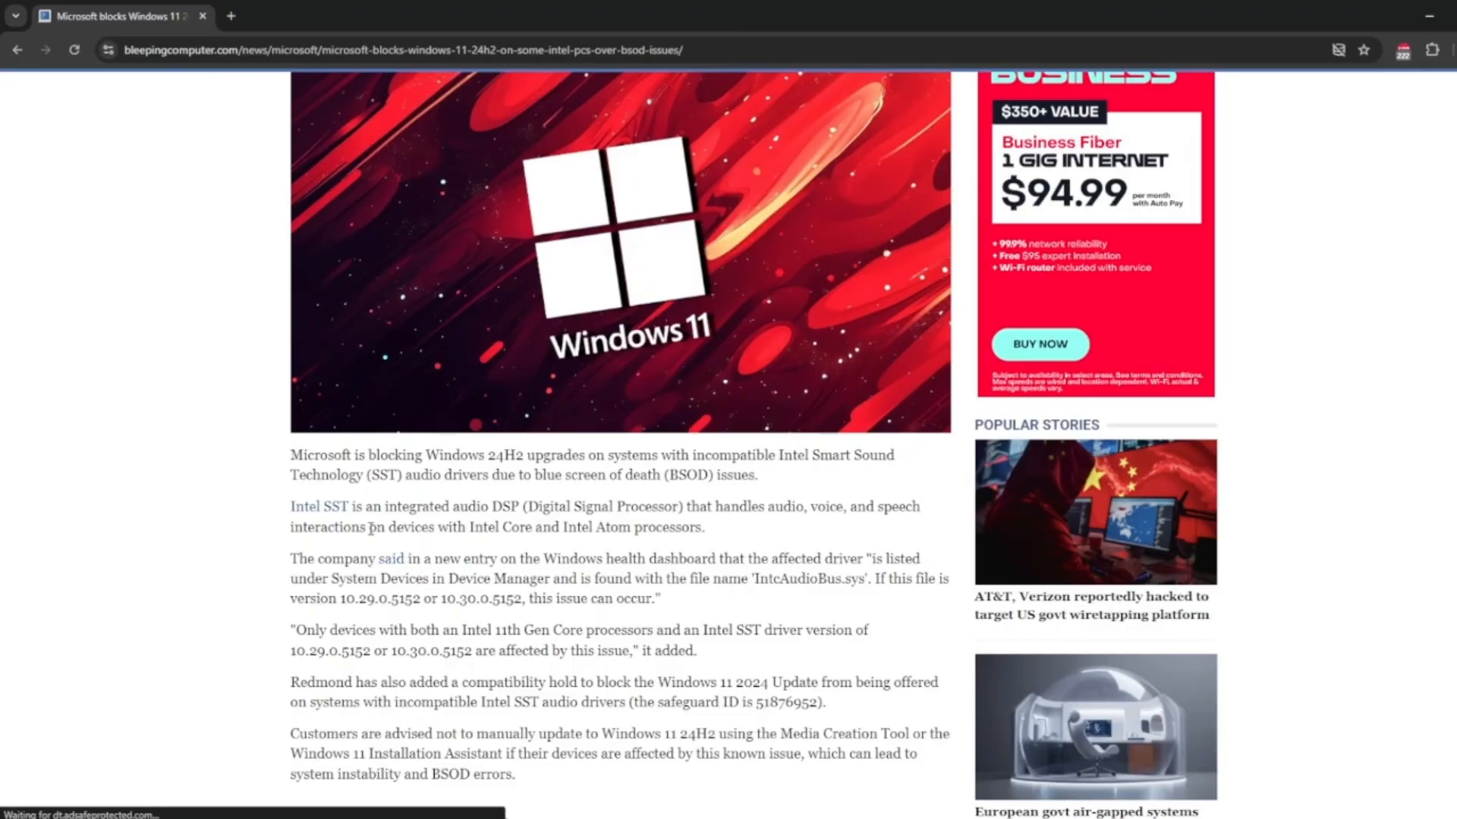
{"action": "mouse_move", "coordinate": [558, 587]}
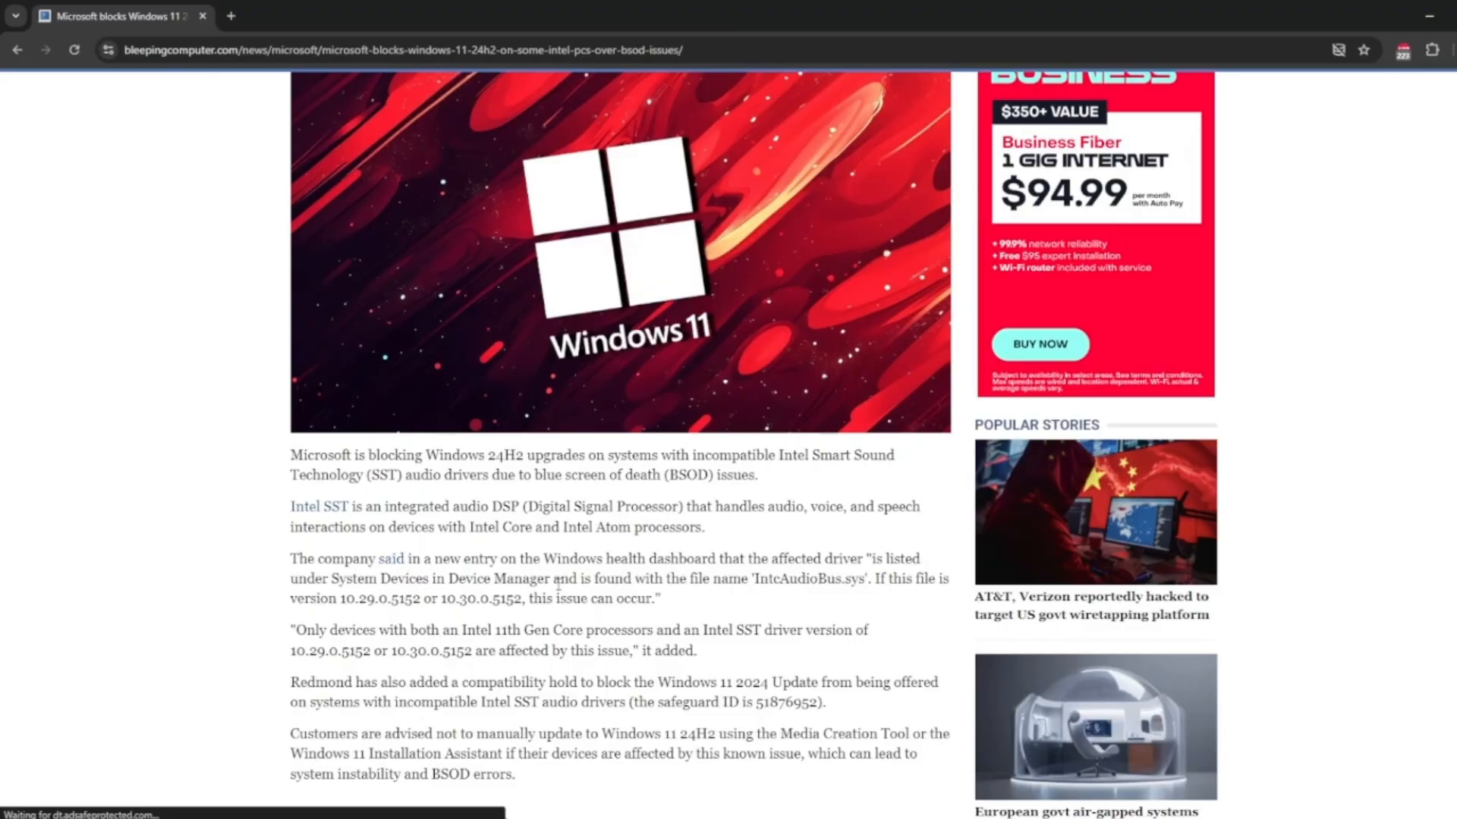
{"action": "mouse_move", "coordinate": [769, 690]}
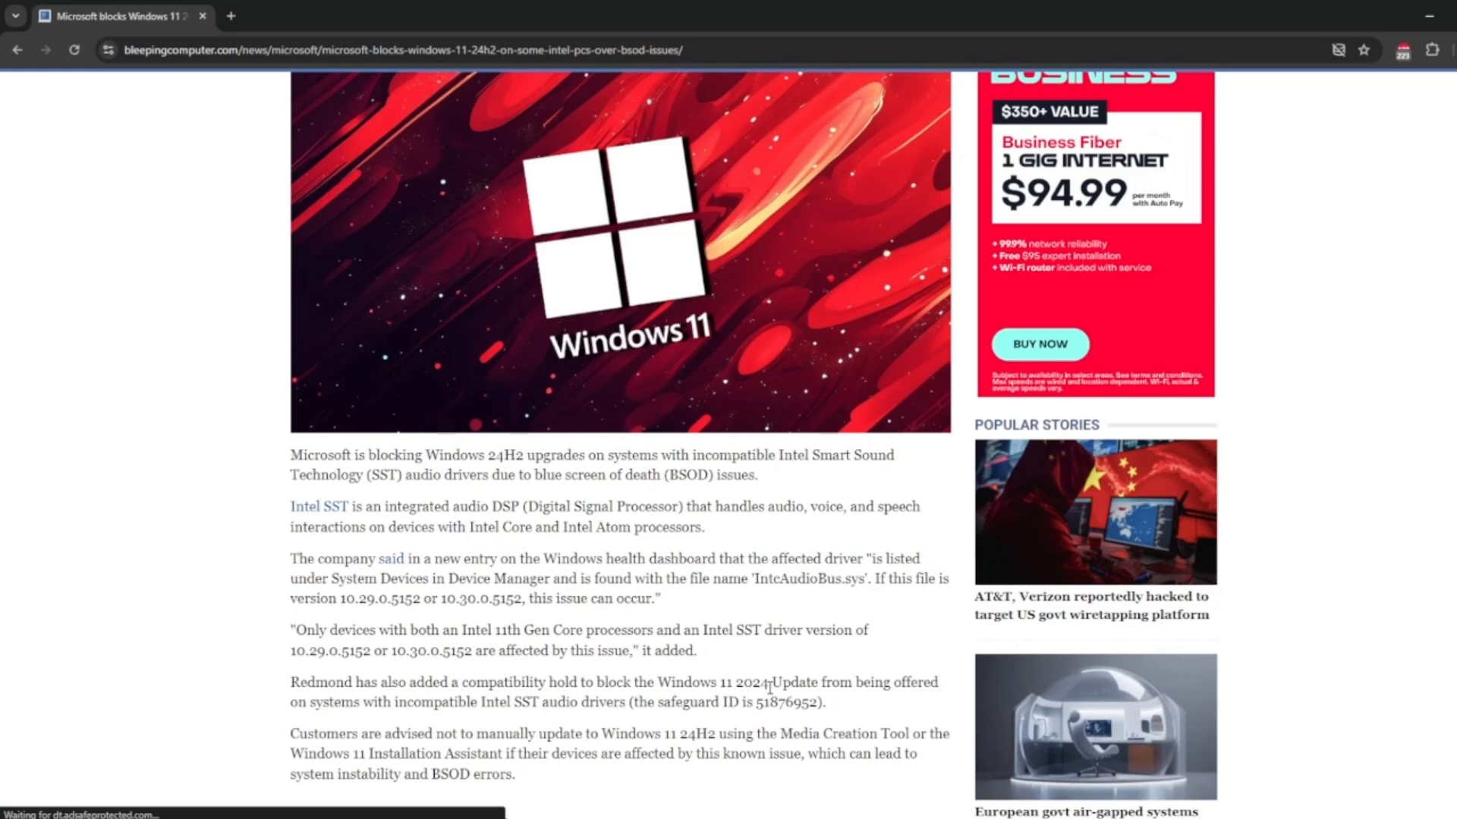